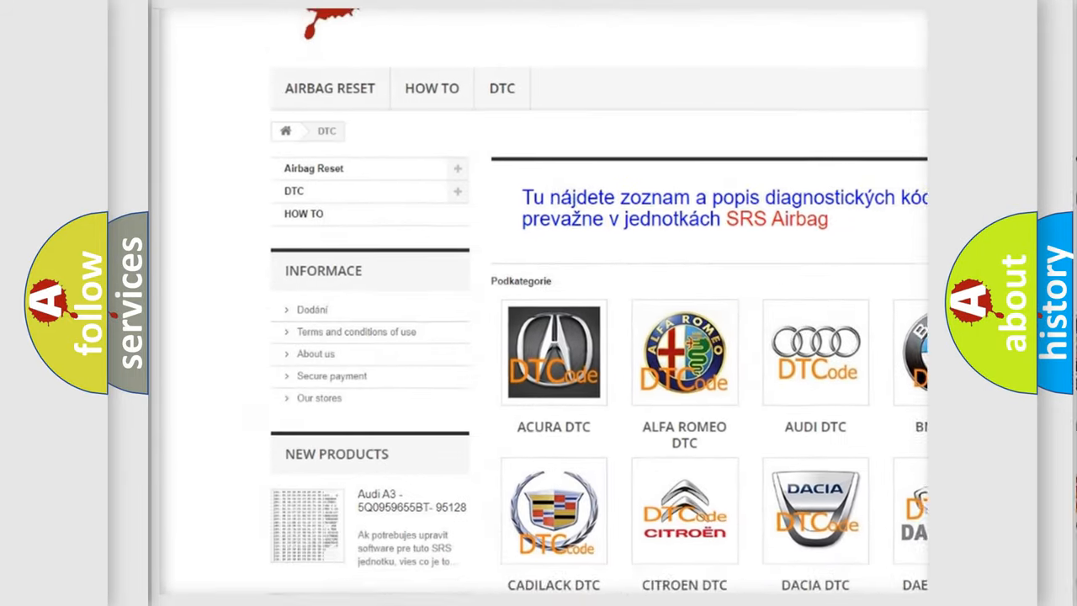
Advance to the Cause slide: radar sensor-to-distance control ECU communication circuit.
{"action": "scroll", "scroll_direction": "down", "scroll_amount": 3}
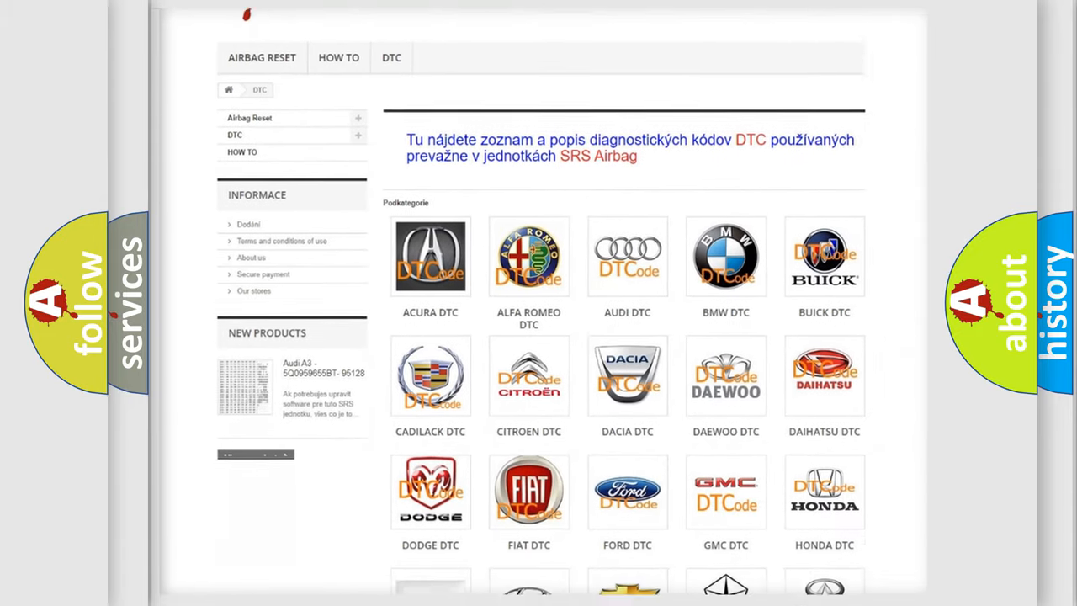
{"action": "scroll", "scroll_direction": "down", "scroll_amount": 3}
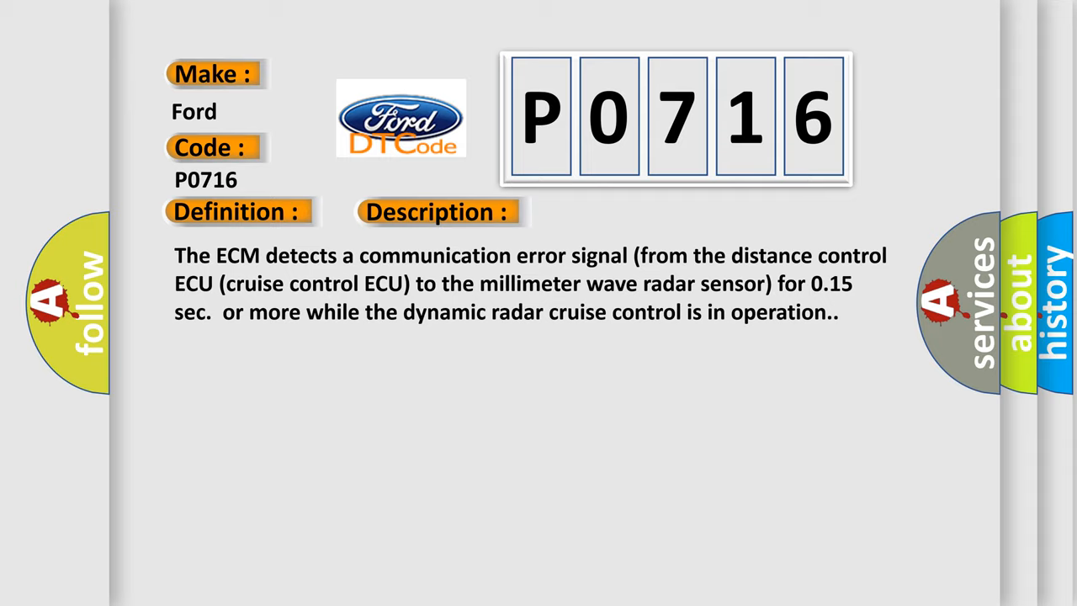
{"action": "left_click", "coordinate": [618, 211]}
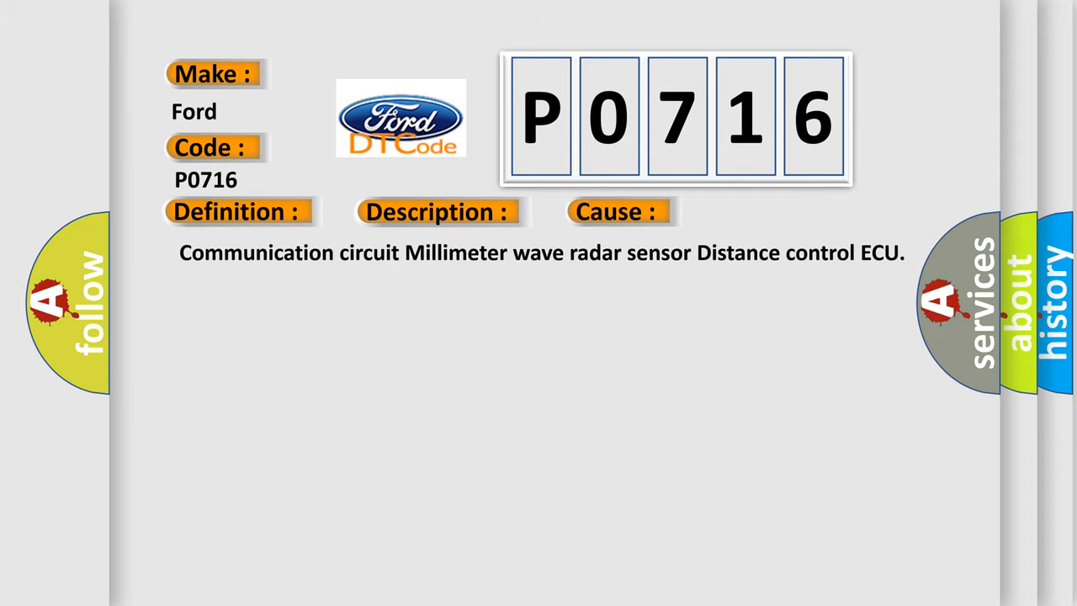